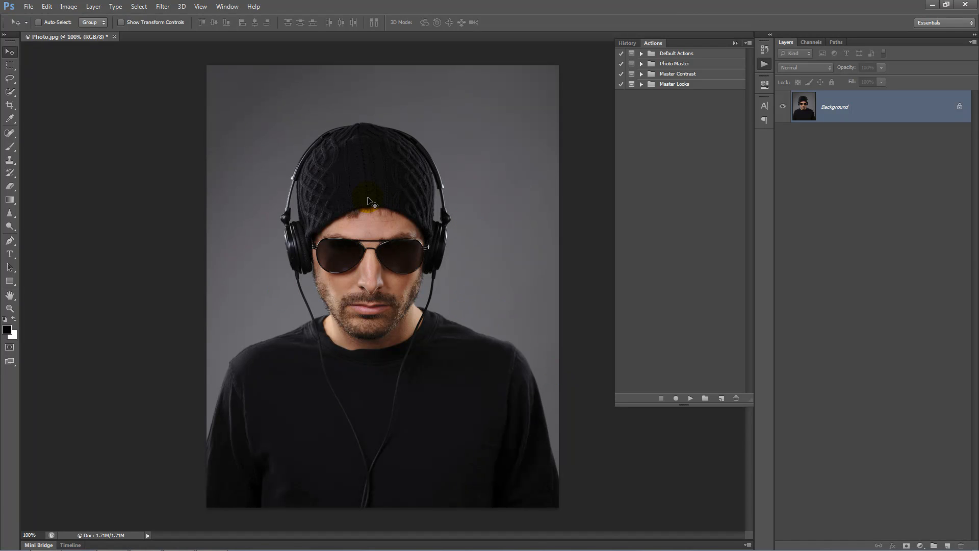
Run the Master Contrast 'HDR Strong' action and set its layer to 100% opacity
{"action": "left_click", "coordinate": [641, 74]}
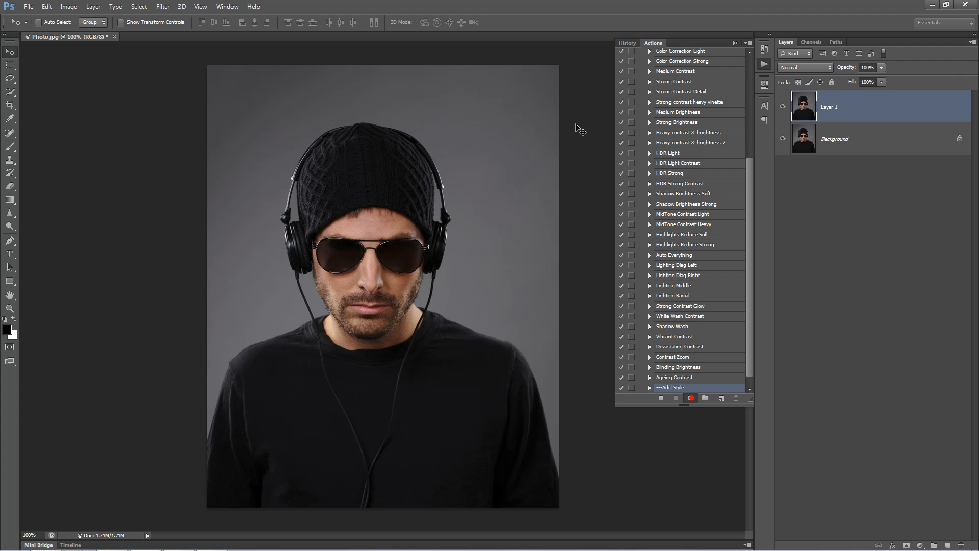
{"action": "left_click", "coordinate": [689, 397]}
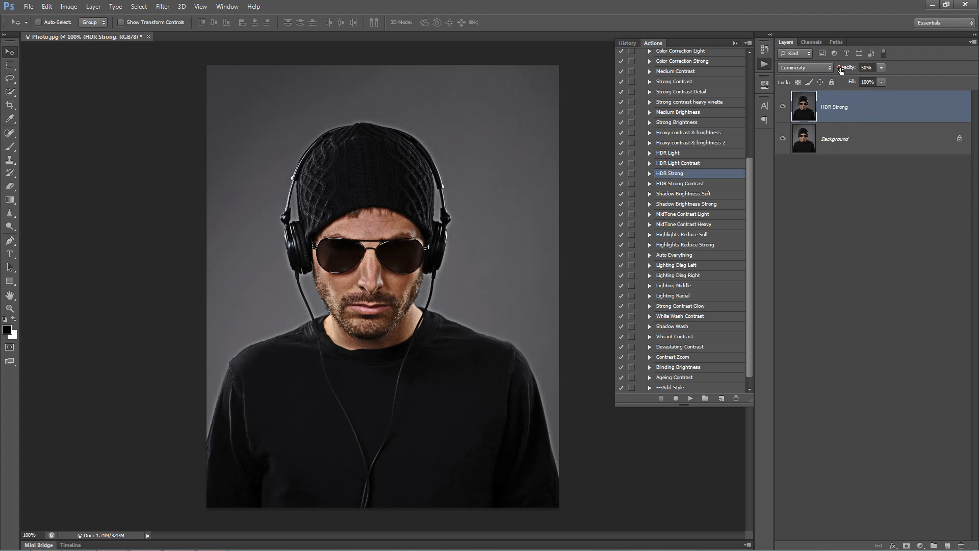
{"action": "left_click", "coordinate": [867, 67]}
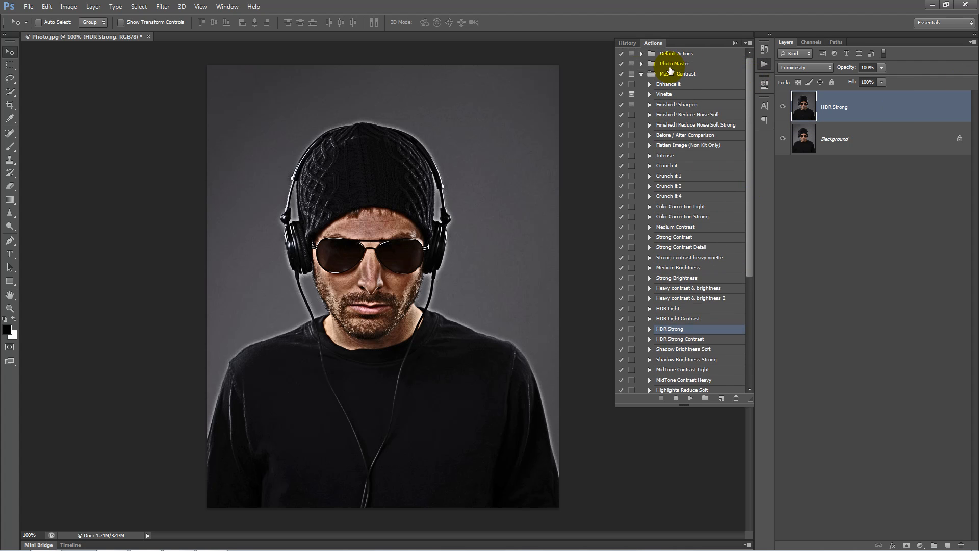
Play Master Looks 'Summer days', delete its Luminosity layer, keep the Color layer at 30% opacity
{"action": "left_click", "coordinate": [642, 74]}
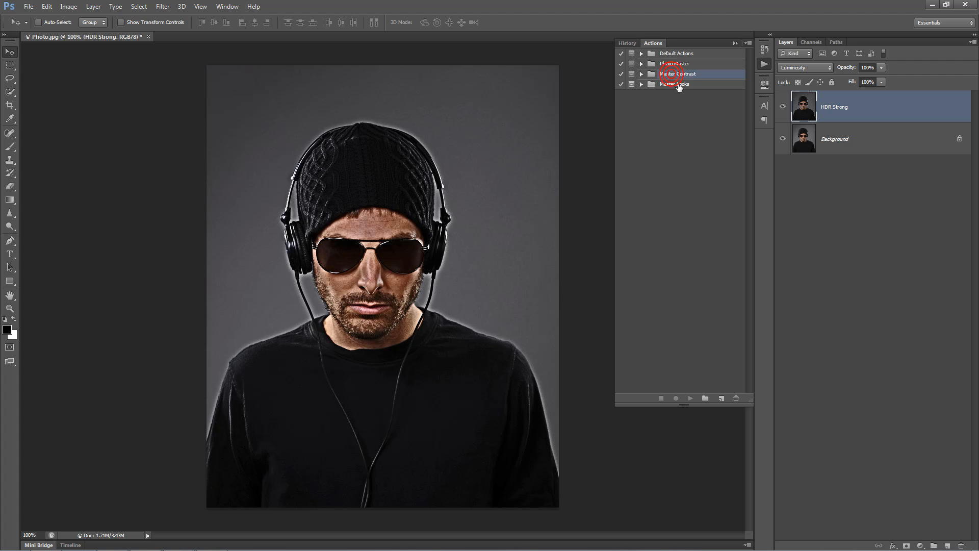
{"action": "left_click", "coordinate": [675, 84]}
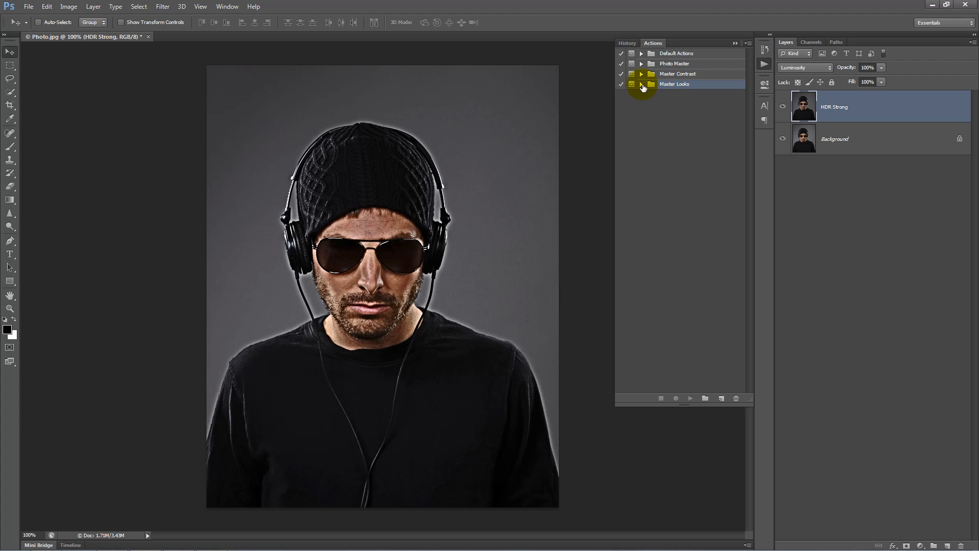
{"action": "left_click", "coordinate": [641, 83]}
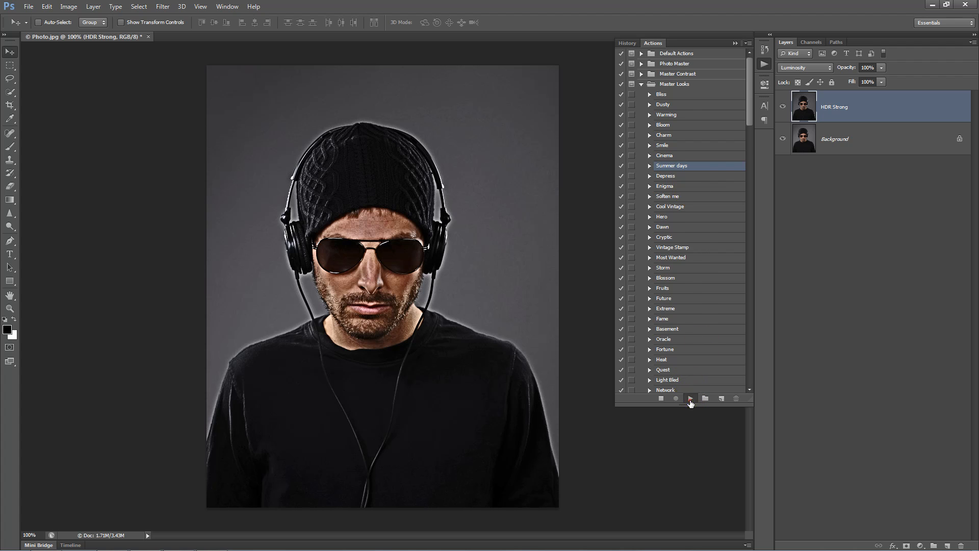
{"action": "left_click", "coordinate": [691, 398]}
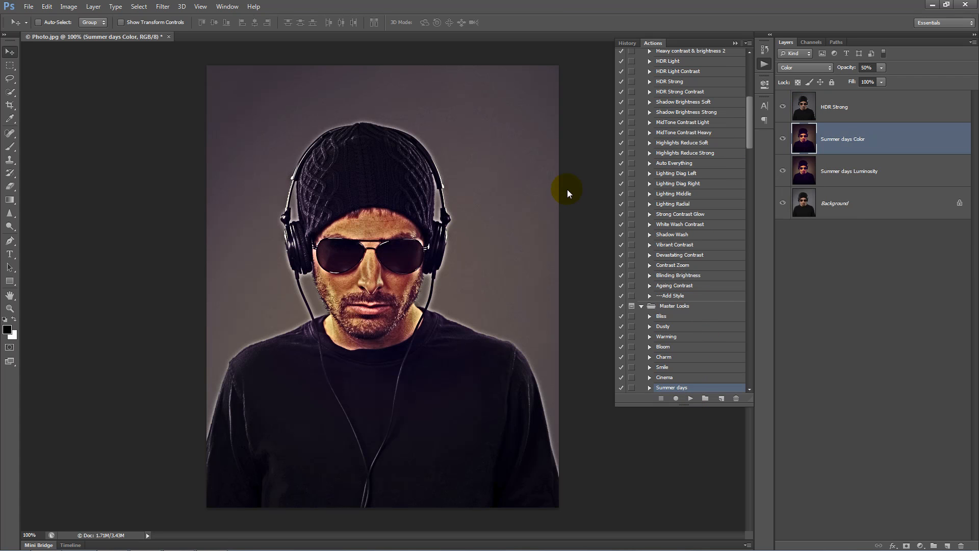
{"action": "left_click", "coordinate": [849, 171]}
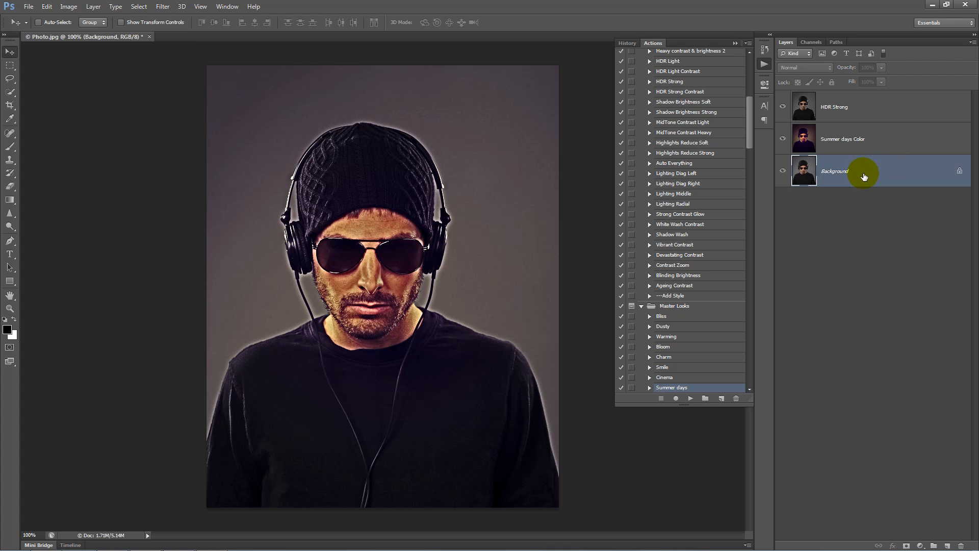
{"action": "left_click", "coordinate": [842, 138]}
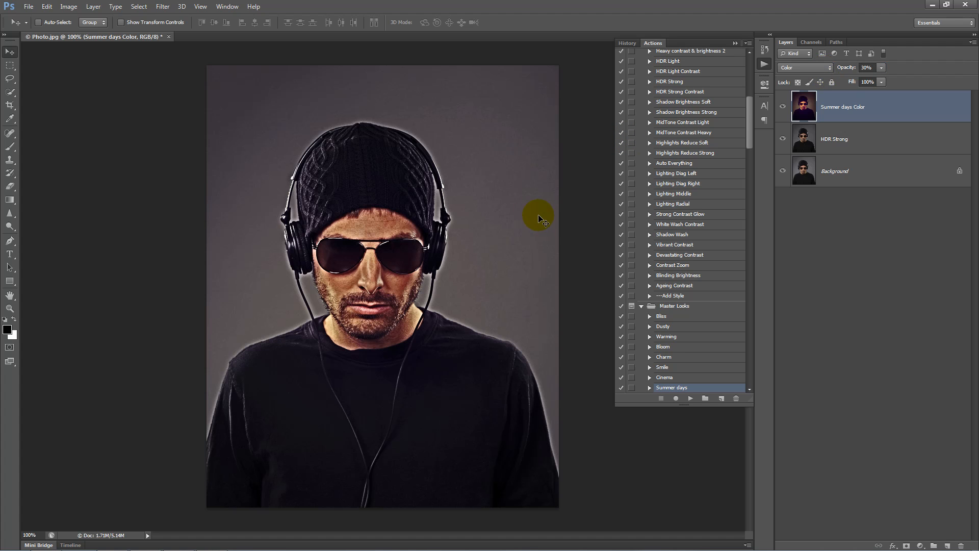
{"action": "mouse_move", "coordinate": [320, 330]}
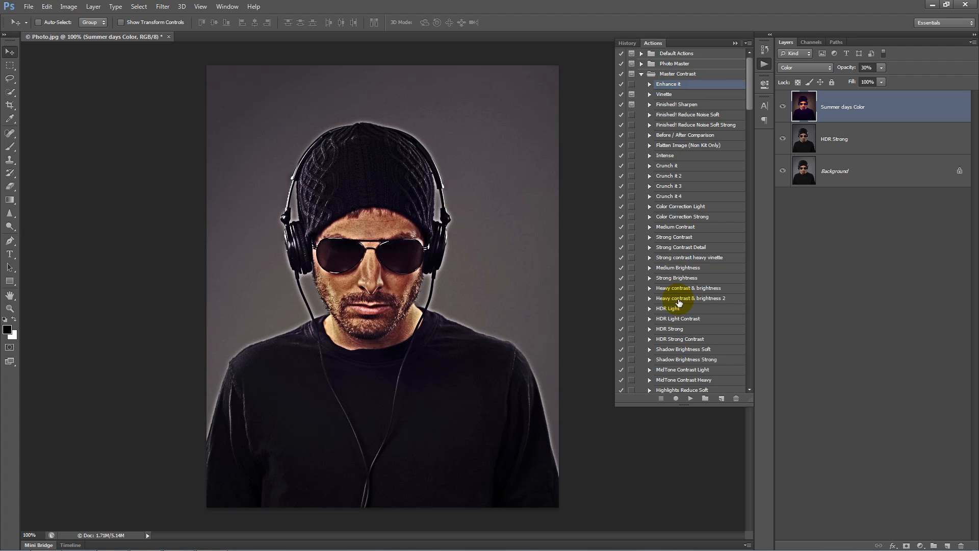
Play the Master Contrast 'Enhance it' action, keeping its layer at 70% opacity
{"action": "left_click", "coordinate": [690, 397]}
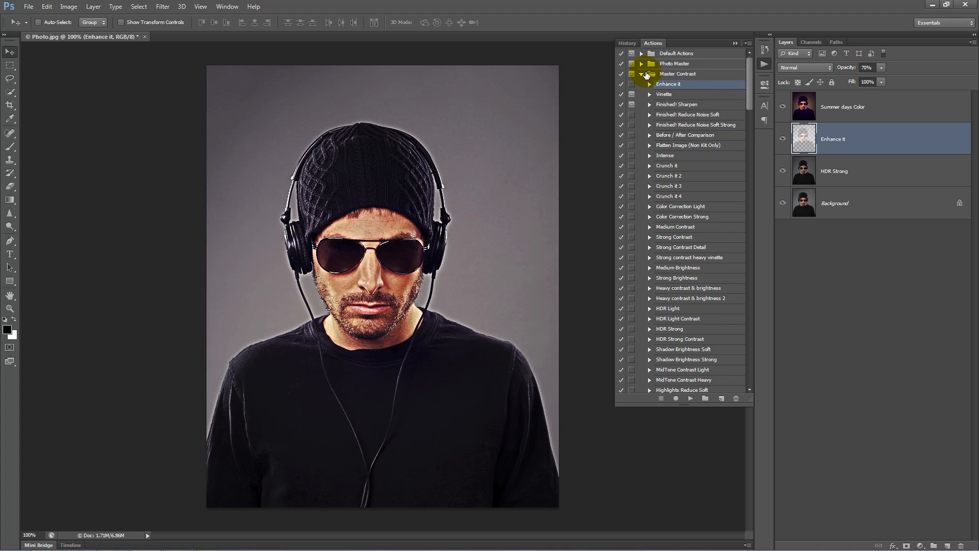
Play the Master Looks 'Cryptic' action and lower the Cryptic layer to 52% opacity
{"action": "left_click", "coordinate": [642, 74]}
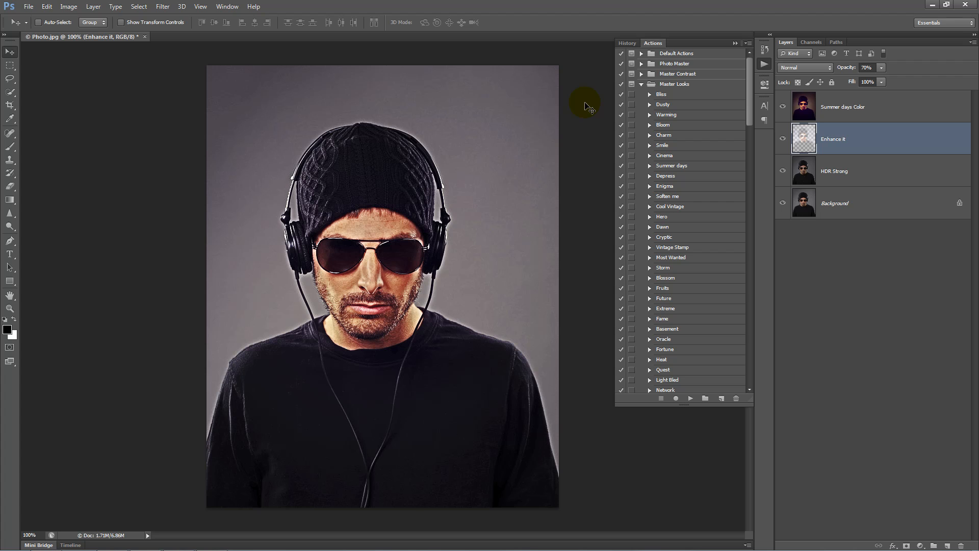
{"action": "mouse_move", "coordinate": [692, 115]}
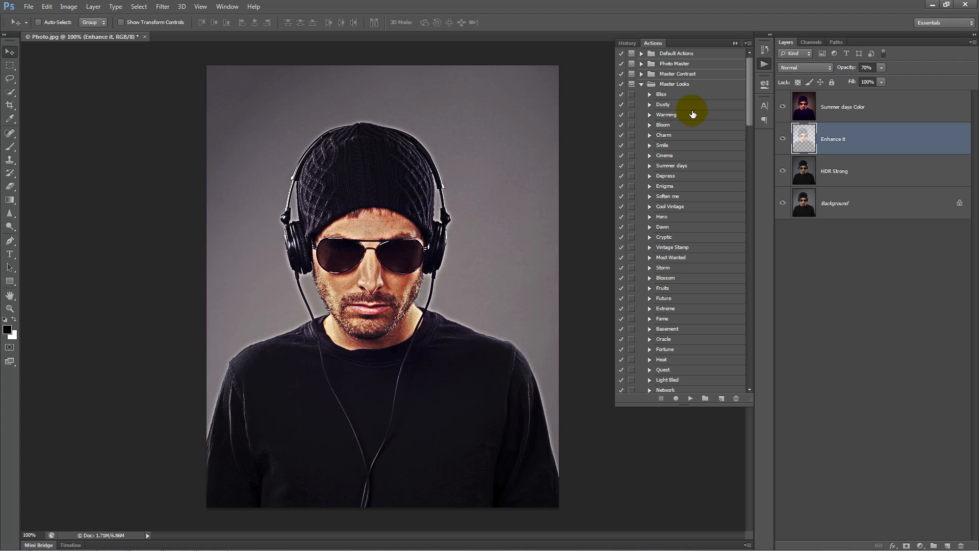
{"action": "left_click", "coordinate": [674, 84]}
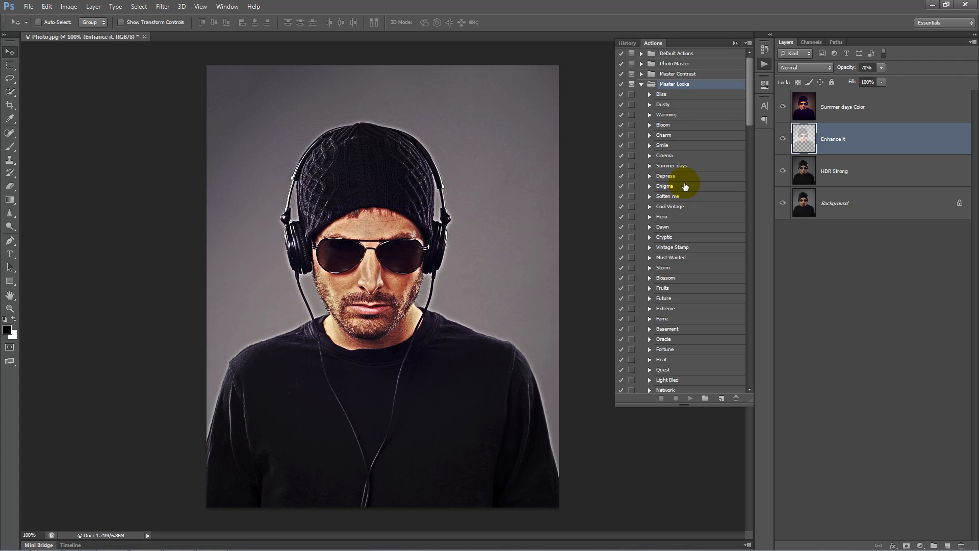
{"action": "scroll", "scroll_direction": "down", "scroll_amount": 3}
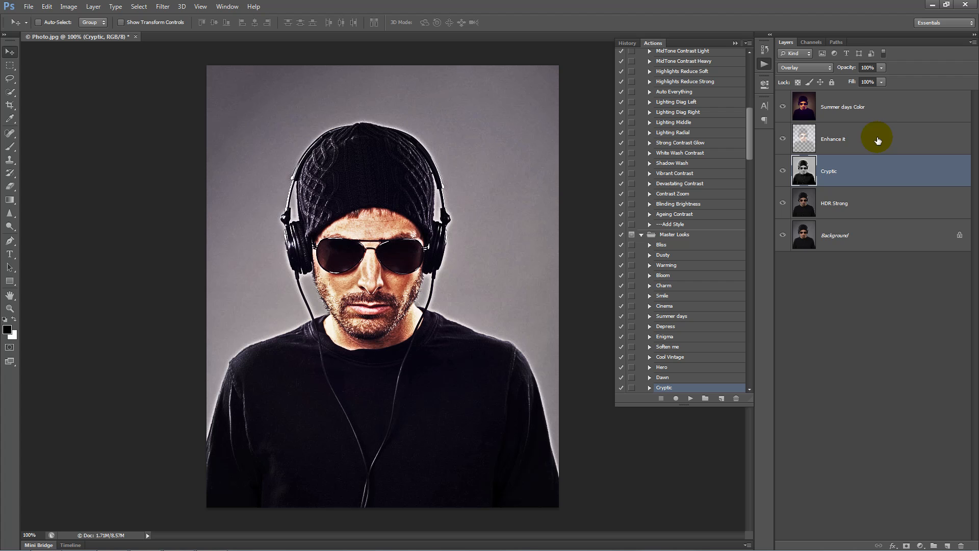
{"action": "mouse_move", "coordinate": [849, 82]}
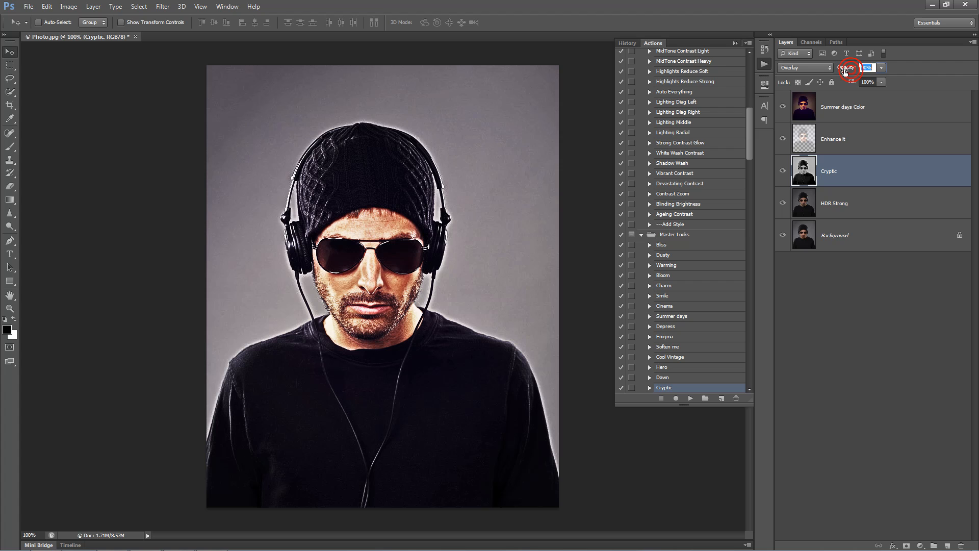
{"action": "left_click", "coordinate": [848, 67]}
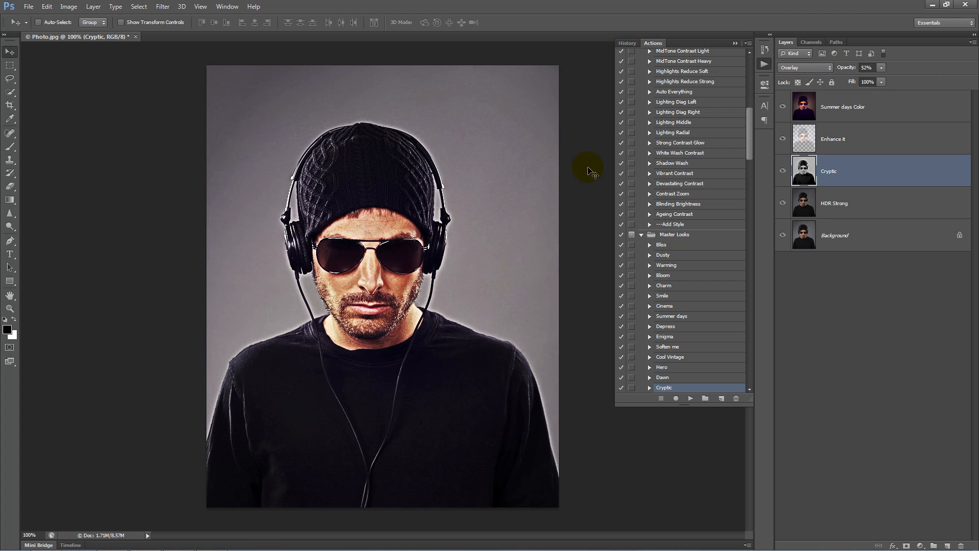
{"action": "mouse_move", "coordinate": [754, 151]}
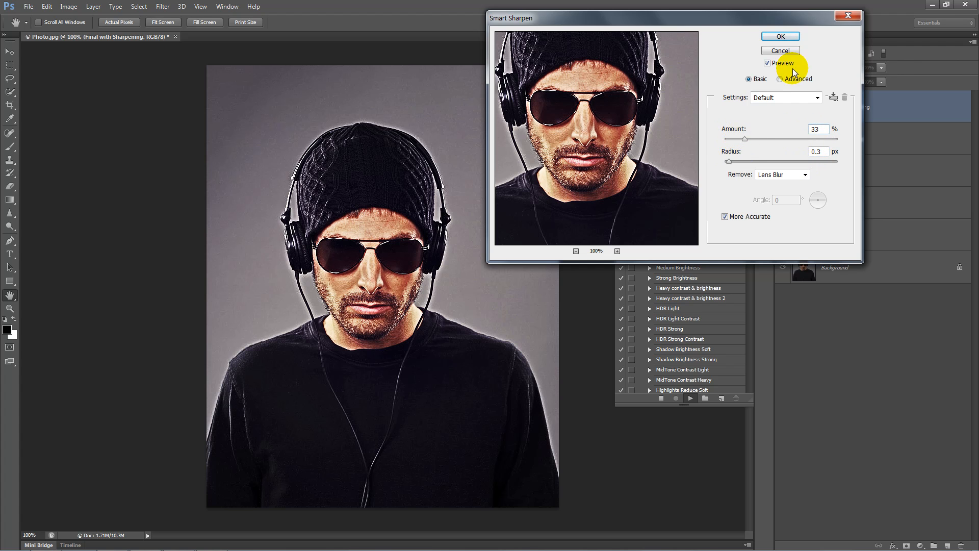
Confirm Smart Sharpen at Amount 33% and Radius 0.3 px for the Finished! Sharpen action
{"action": "left_click", "coordinate": [780, 36]}
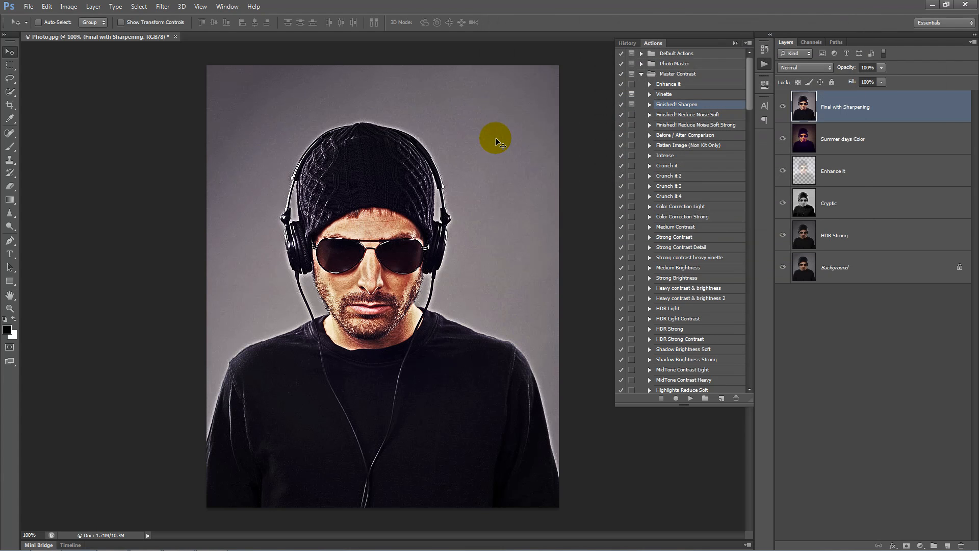
{"action": "mouse_move", "coordinate": [500, 162]}
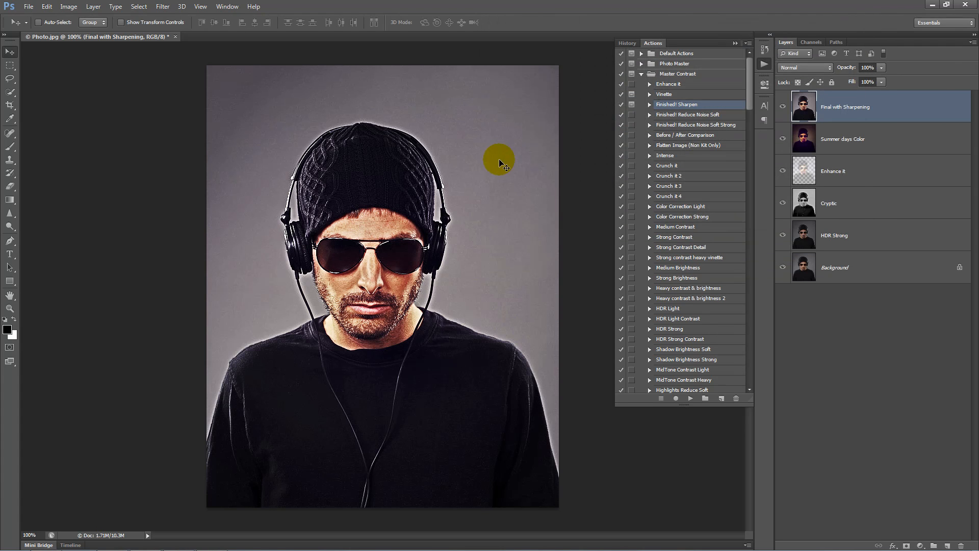
Place the original Photo.jpg as a layer via File > Place and toggle its visibility
{"action": "left_click", "coordinate": [28, 6]}
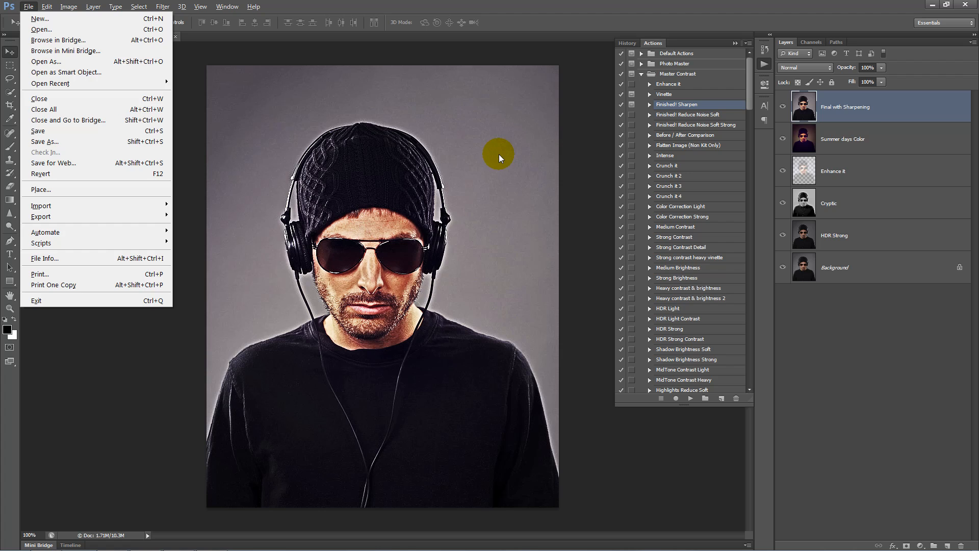
{"action": "left_click", "coordinate": [41, 190]}
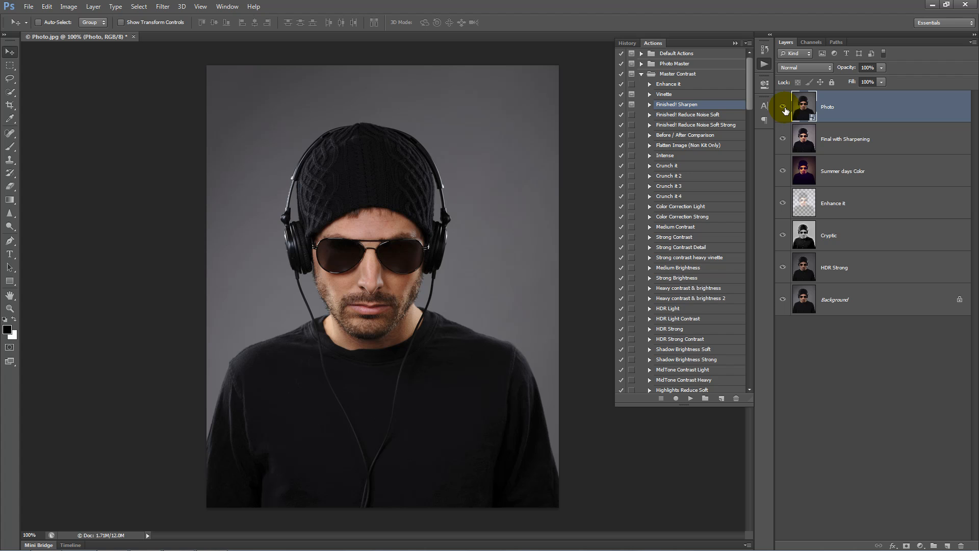
{"action": "left_click", "coordinate": [782, 107]}
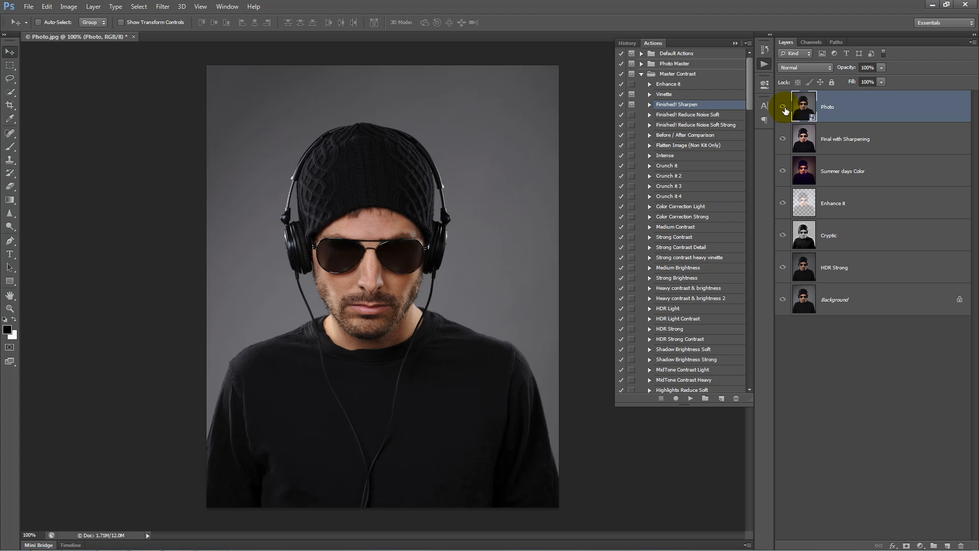
{"action": "left_click", "coordinate": [783, 107]}
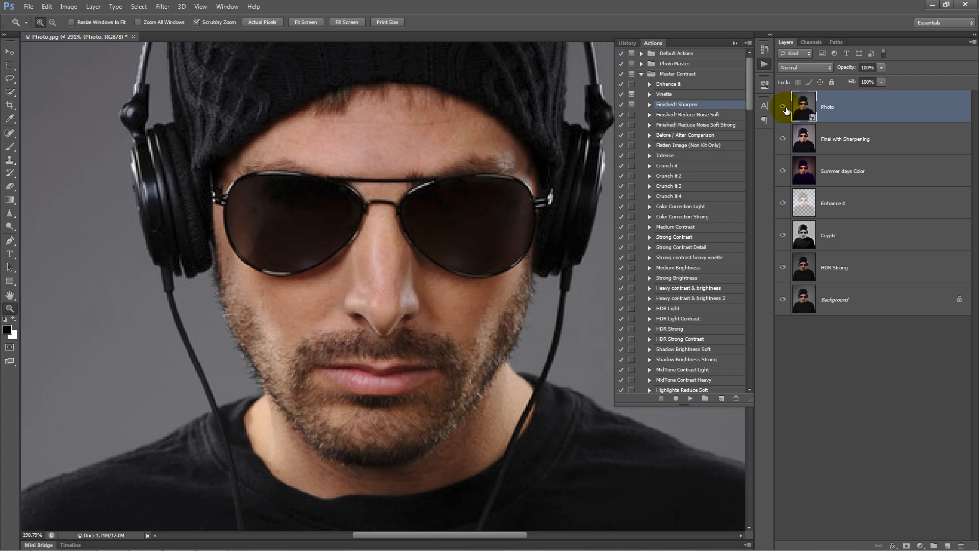
Toggle the Photo layer's visibility repeatedly on the zoomed face, ending with it hidden
{"action": "left_click", "coordinate": [782, 109]}
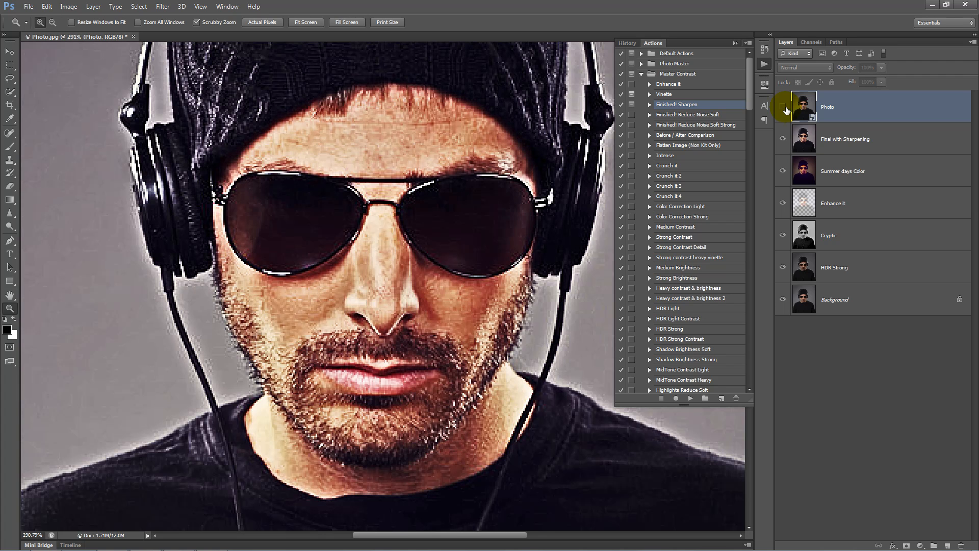
{"action": "left_click", "coordinate": [783, 107]}
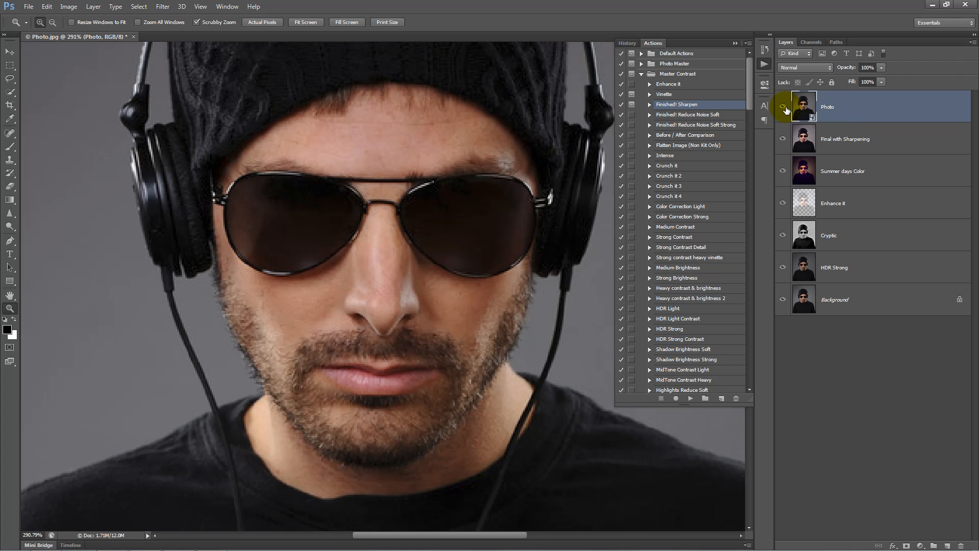
{"action": "left_click", "coordinate": [782, 106]}
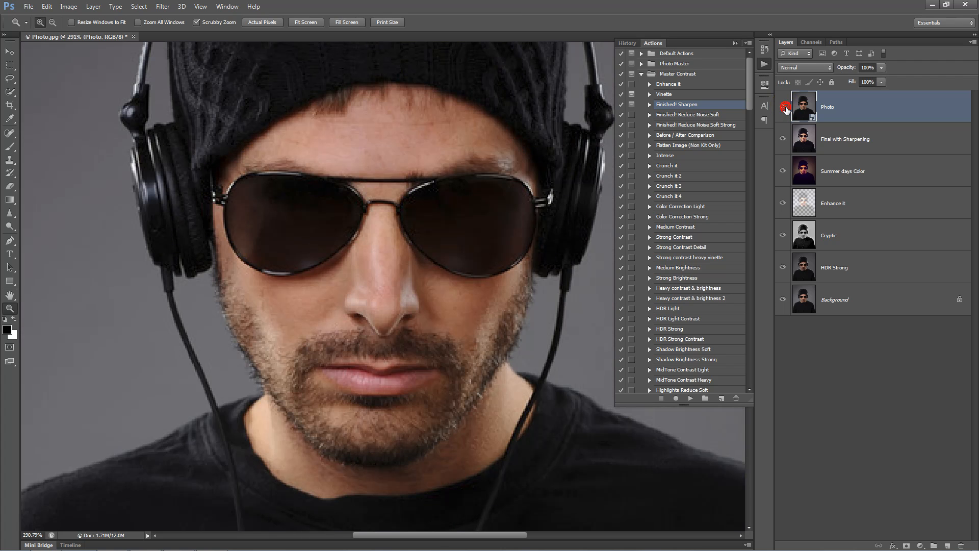
{"action": "left_click", "coordinate": [785, 107]}
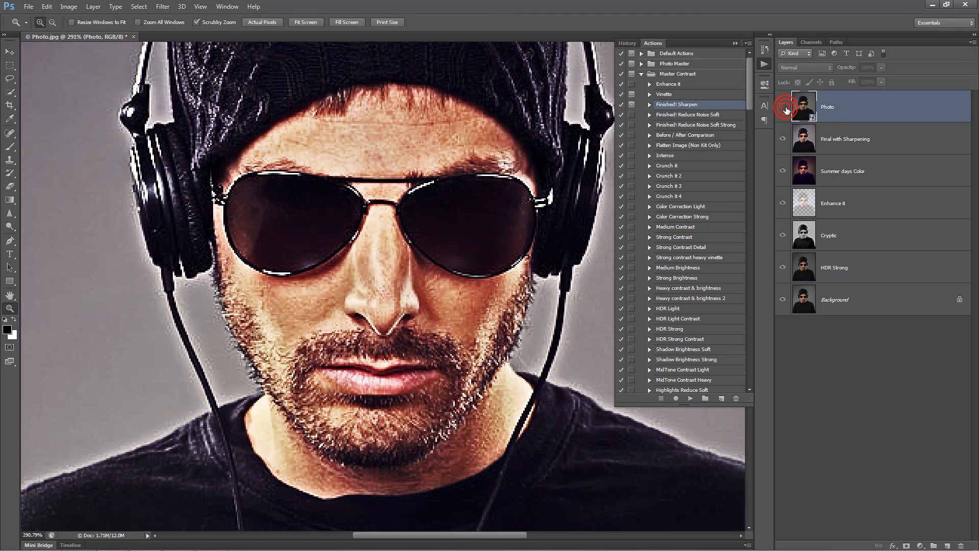